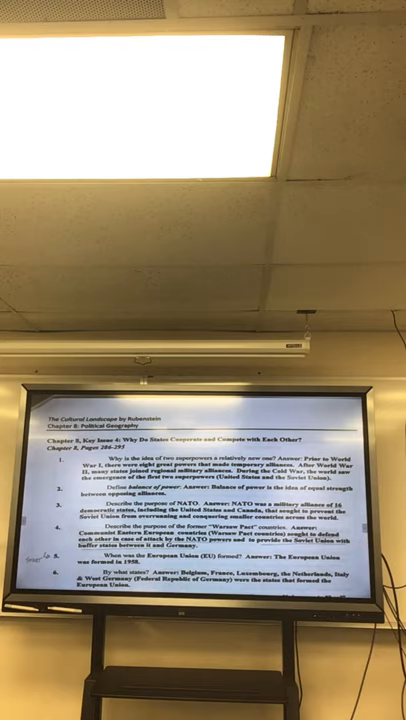
{"action": "scroll", "scroll_direction": "down", "scroll_amount": 3}
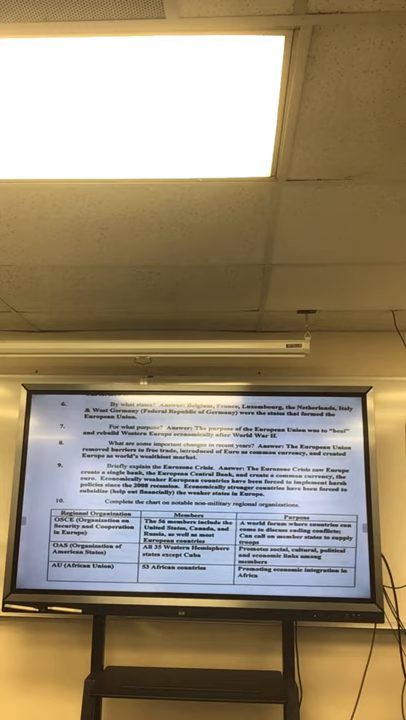